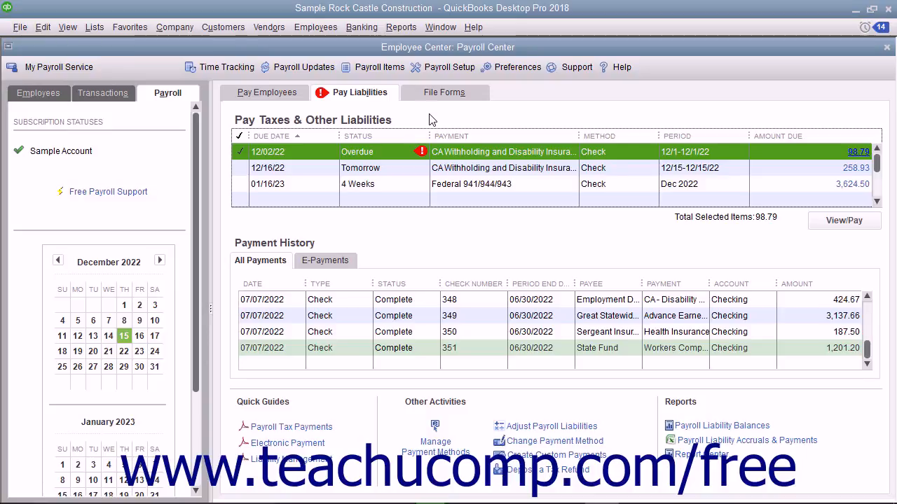
Save the $98.79 CA withholding check to Employment Development Department and close the Payment Summary
{"action": "left_click", "coordinate": [315, 27]}
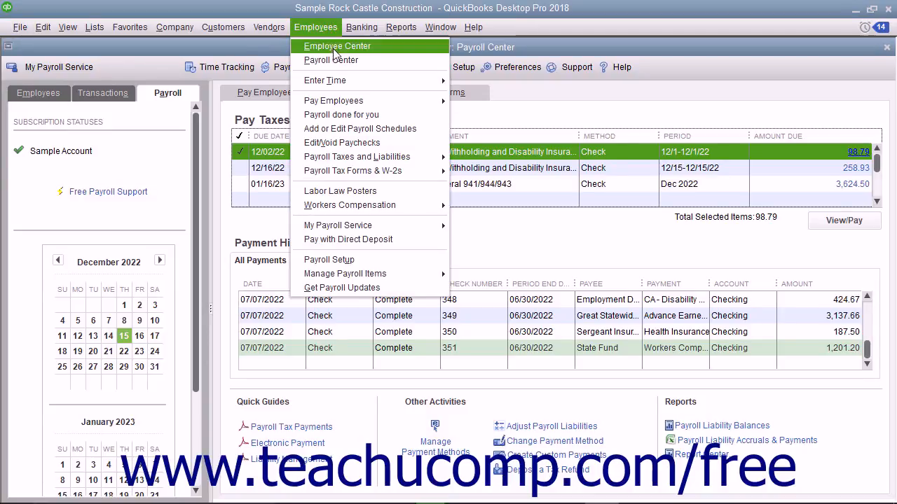
{"action": "mouse_move", "coordinate": [356, 157]}
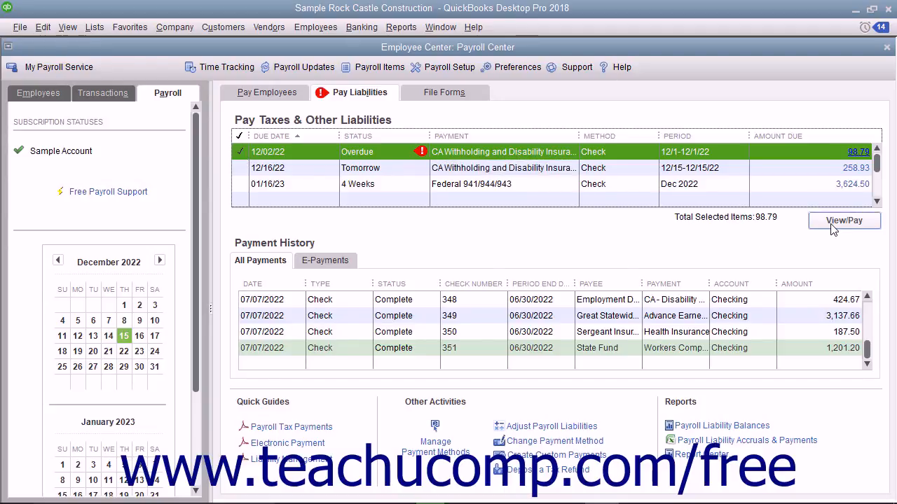
{"action": "left_click", "coordinate": [844, 220]}
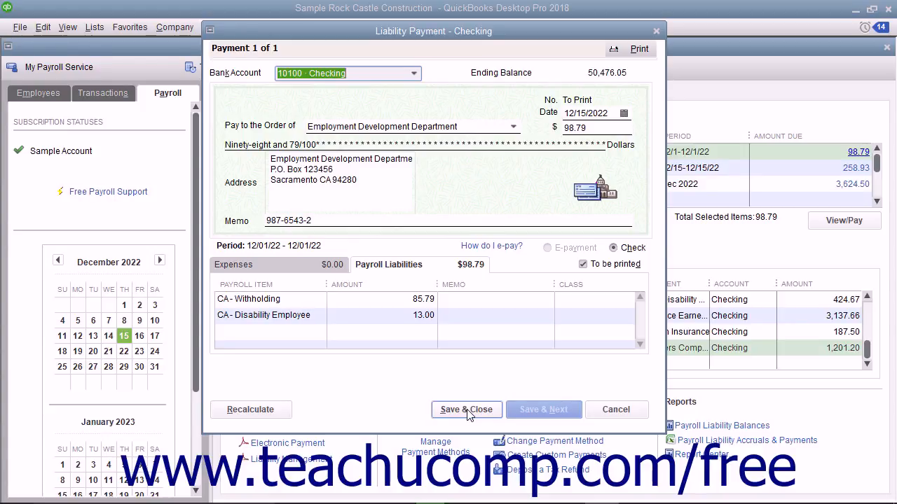
{"action": "left_click", "coordinate": [467, 409]}
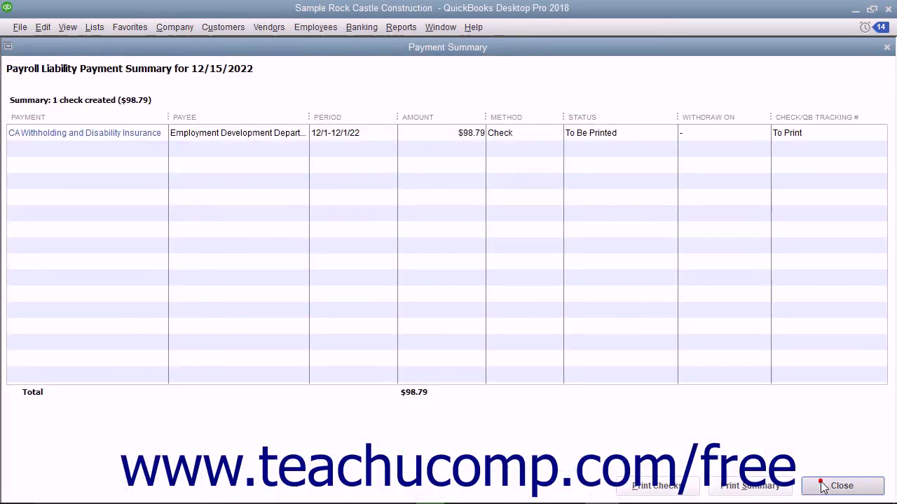
{"action": "left_click", "coordinate": [840, 486]}
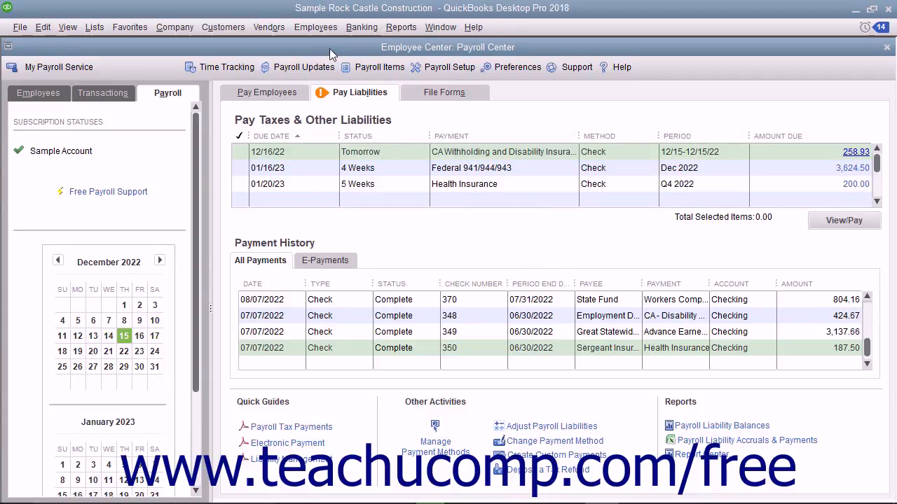
Begin a custom liability payment from Employees > Payroll Taxes and Liabilities
{"action": "left_click", "coordinate": [315, 29]}
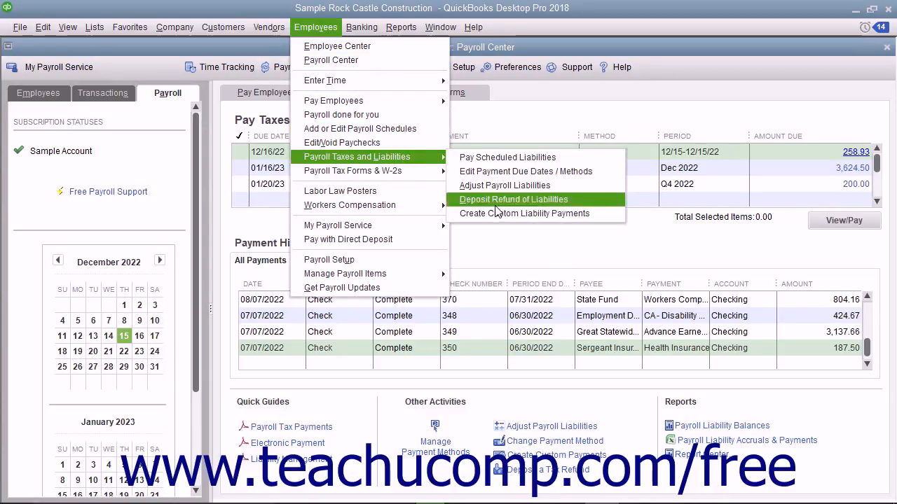
{"action": "mouse_move", "coordinate": [524, 213]}
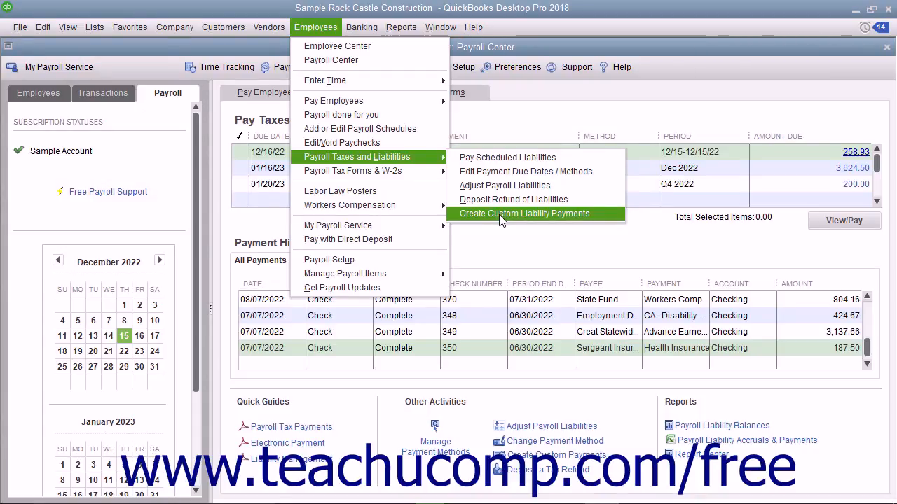
{"action": "left_click", "coordinate": [526, 213]}
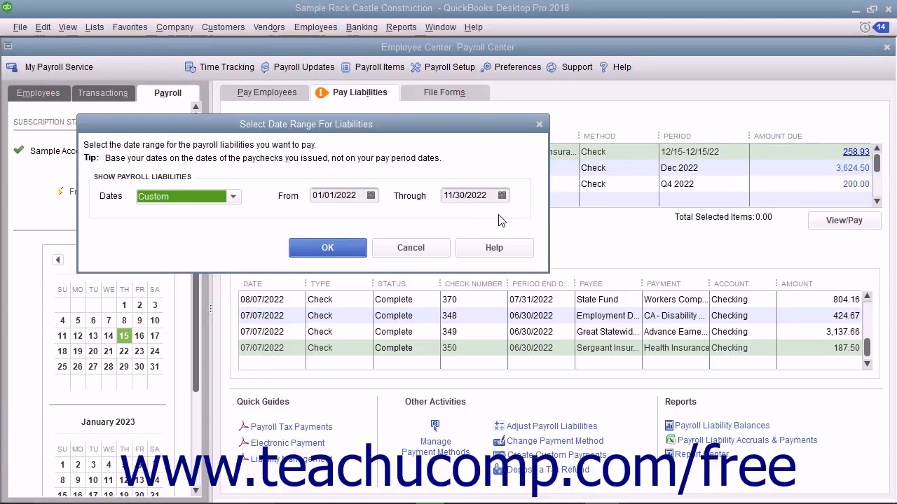
{"action": "mouse_move", "coordinate": [398, 221]}
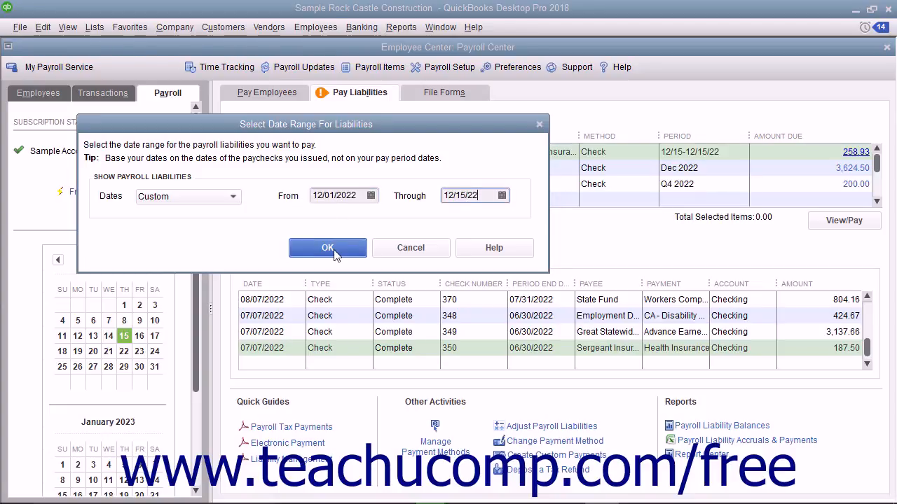
Confirm the 12/01–12/15/2022 range and check the CA Disability, Training Tax, Unemployment and Withholding rows
{"action": "left_click", "coordinate": [328, 246]}
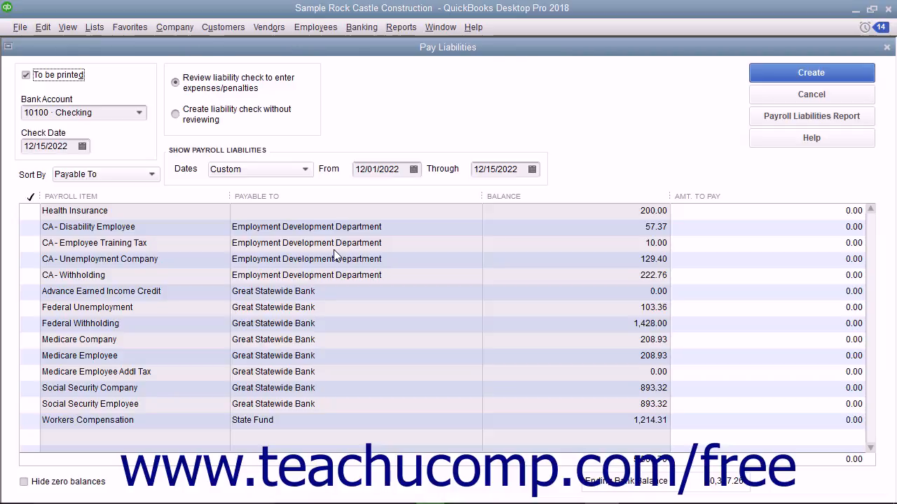
{"action": "left_click", "coordinate": [31, 275]}
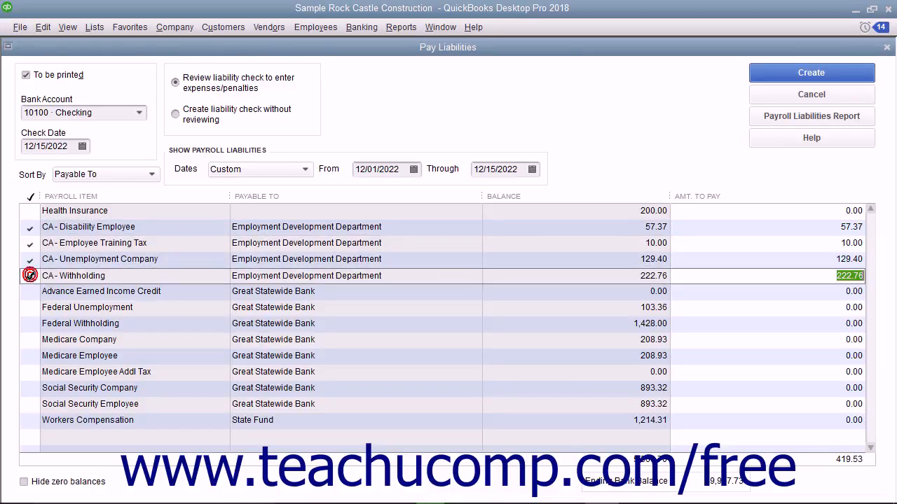
{"action": "left_click", "coordinate": [28, 276]}
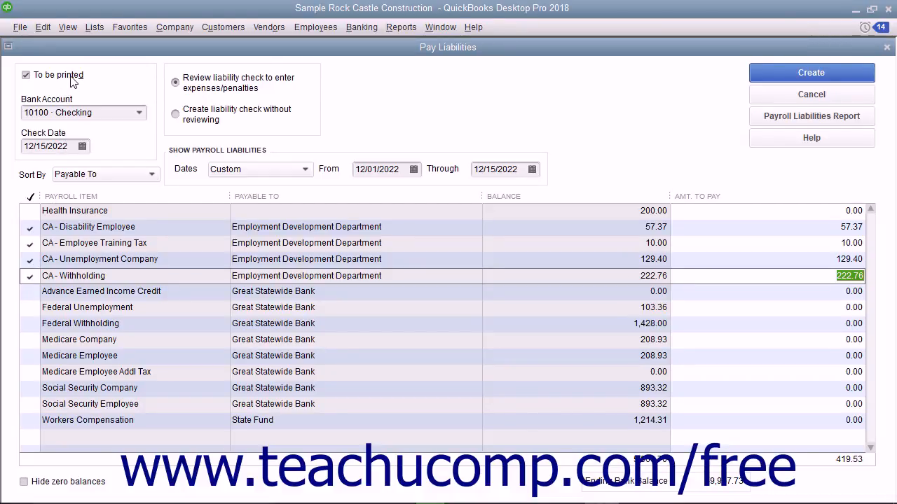
{"action": "mouse_move", "coordinate": [161, 90]}
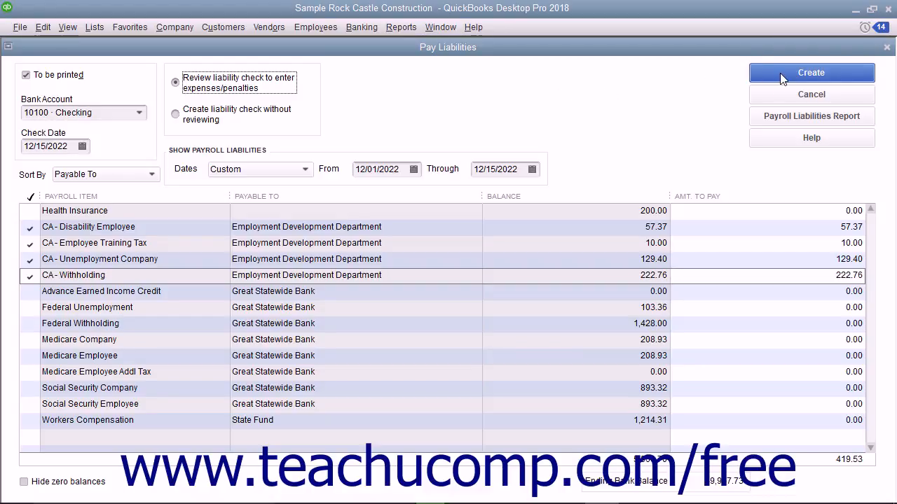
{"action": "left_click", "coordinate": [782, 73]}
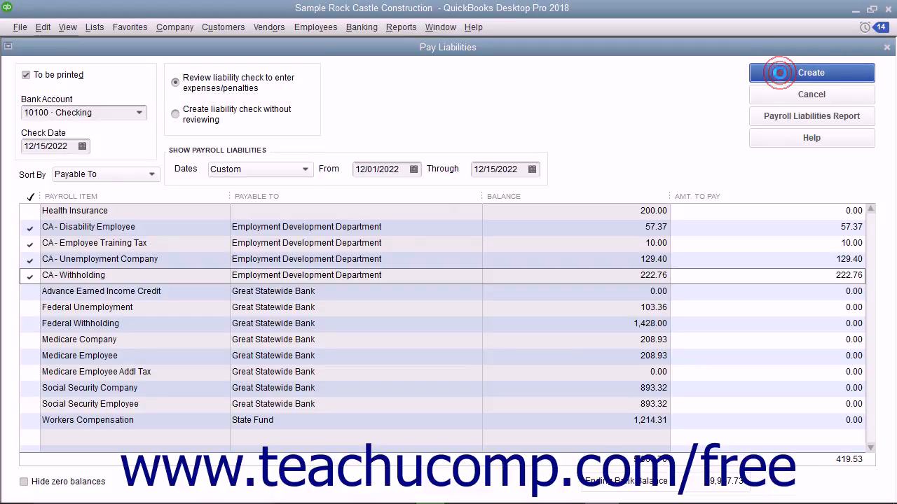
Create the $419.53 check and review its Expenses and Payroll Liabilities details for the four items
{"action": "left_click", "coordinate": [810, 73]}
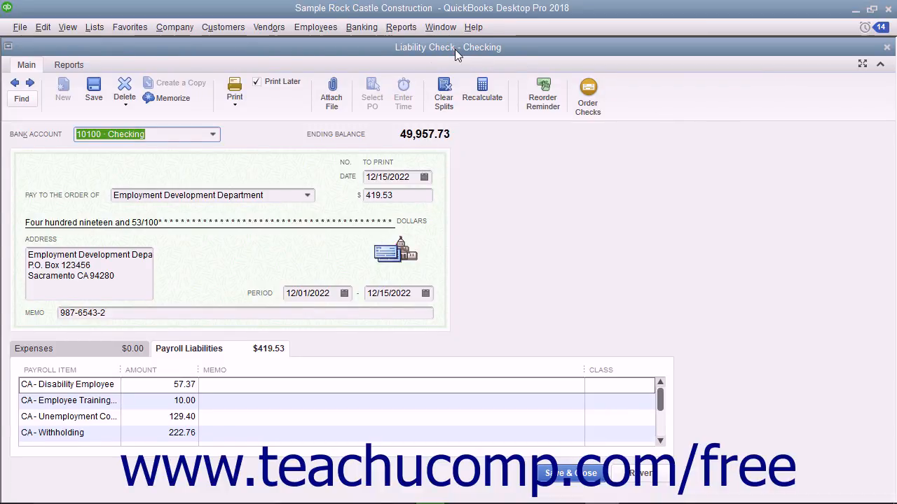
{"action": "mouse_move", "coordinate": [175, 358]}
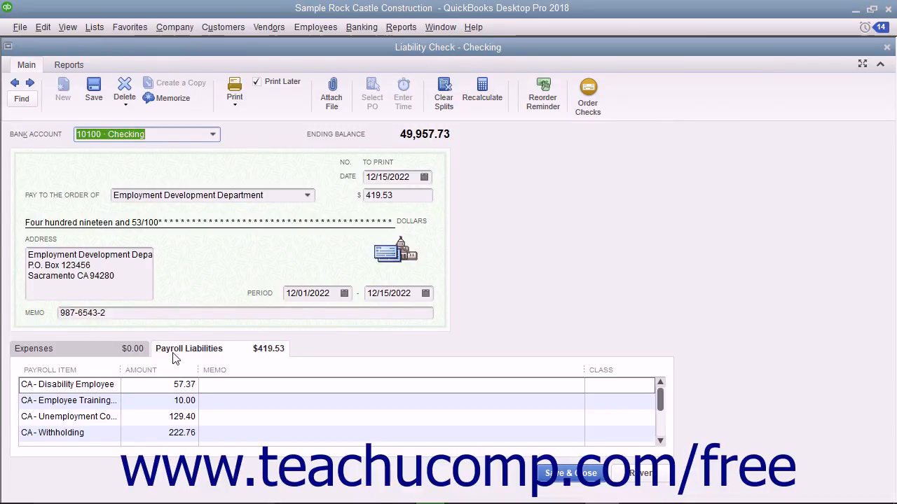
{"action": "left_click", "coordinate": [63, 384]}
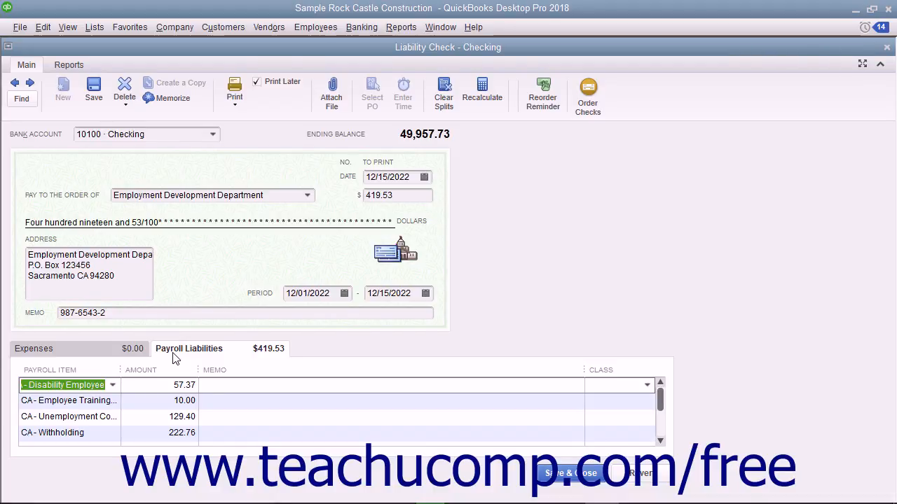
{"action": "left_click", "coordinate": [33, 349]}
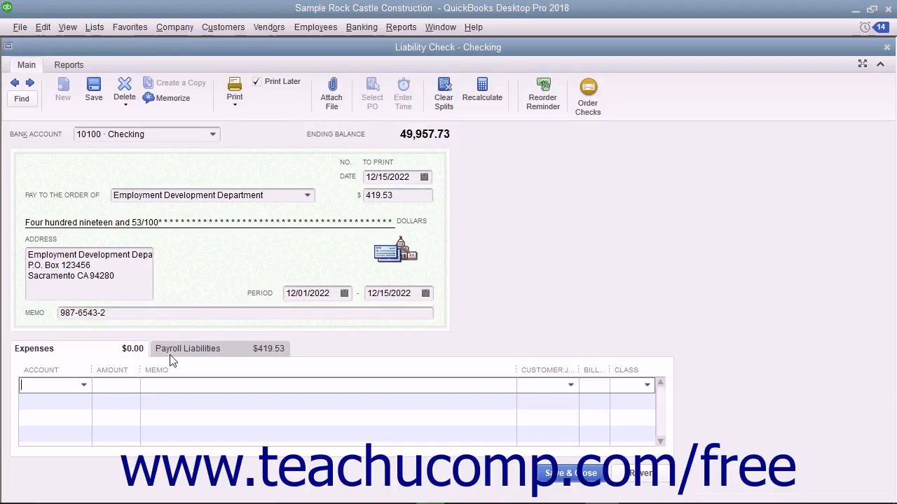
{"action": "left_click", "coordinate": [188, 347]}
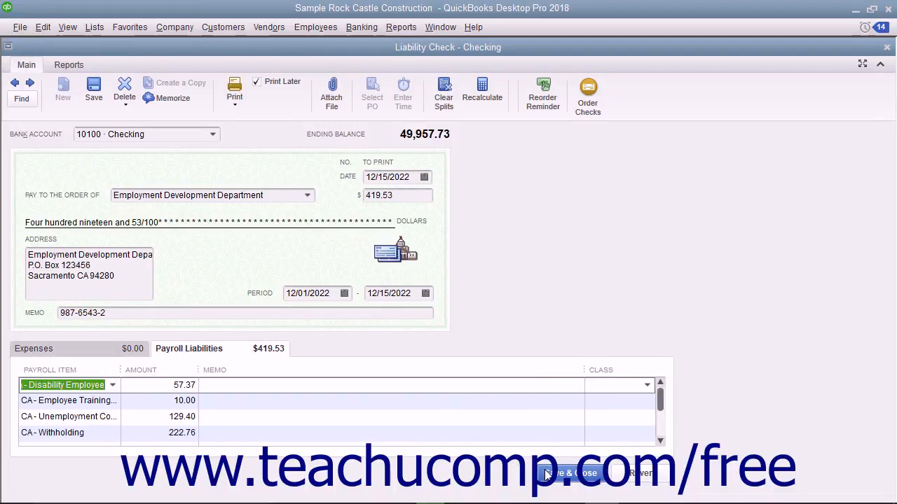